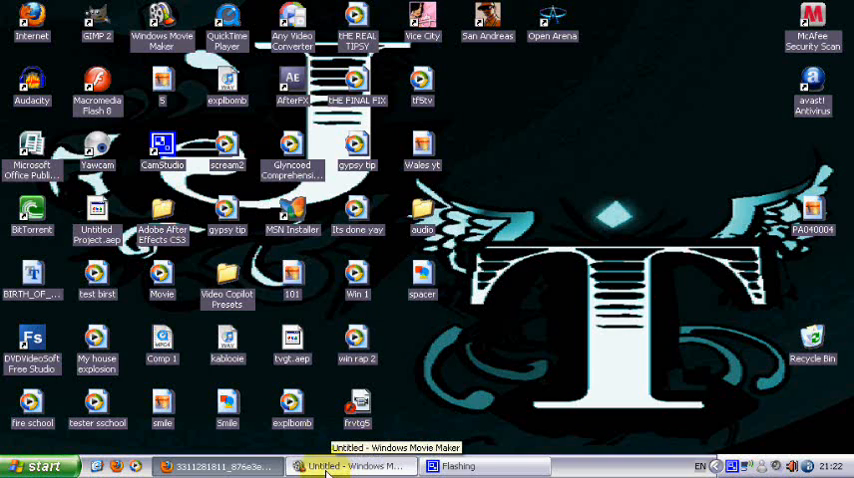
left_click(350, 466)
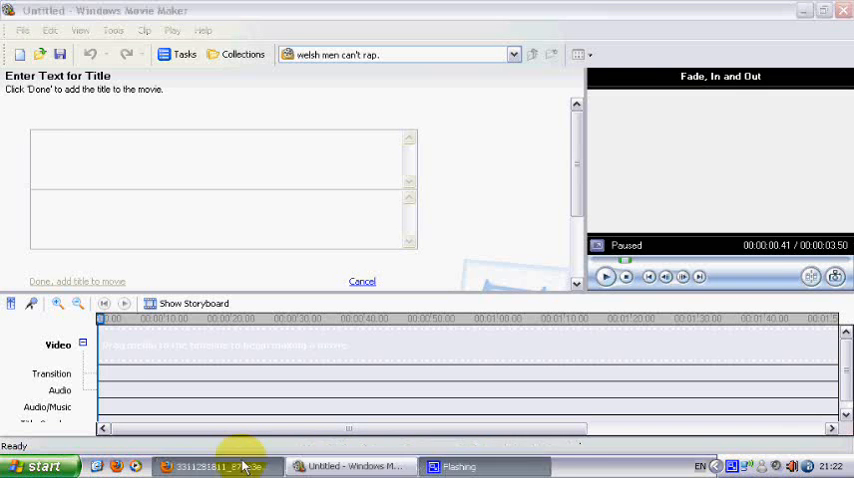
left_click(217, 466)
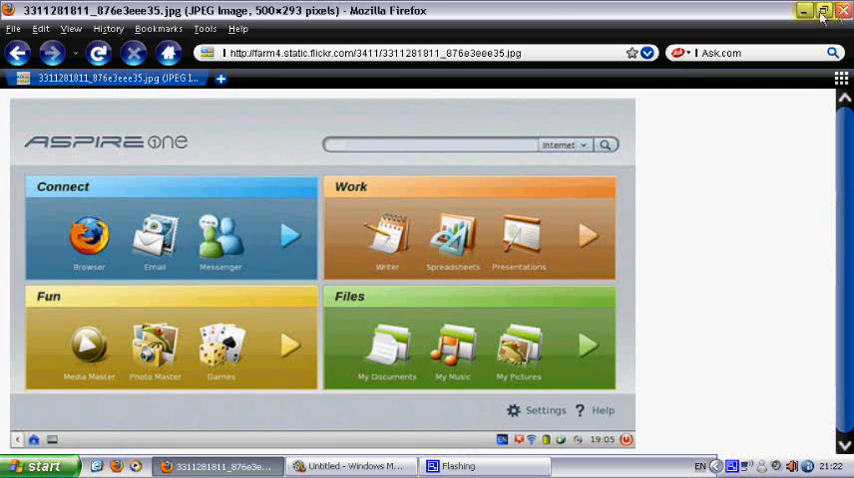
left_click(803, 11)
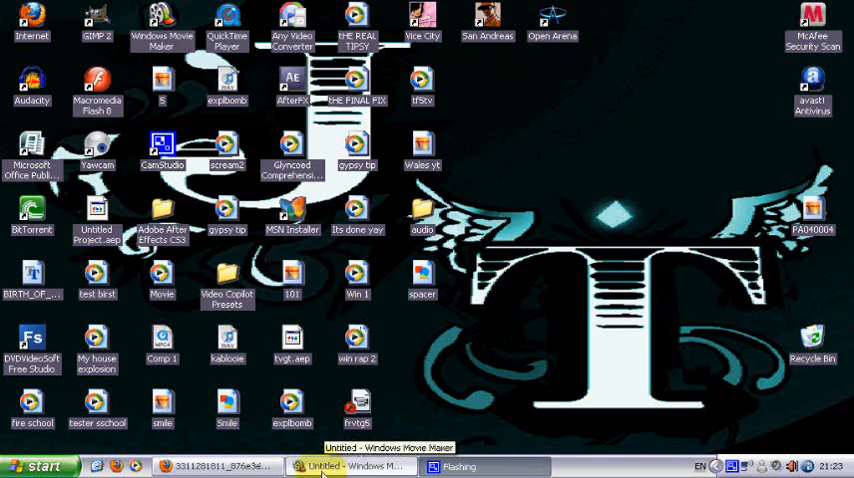
left_click(350, 466)
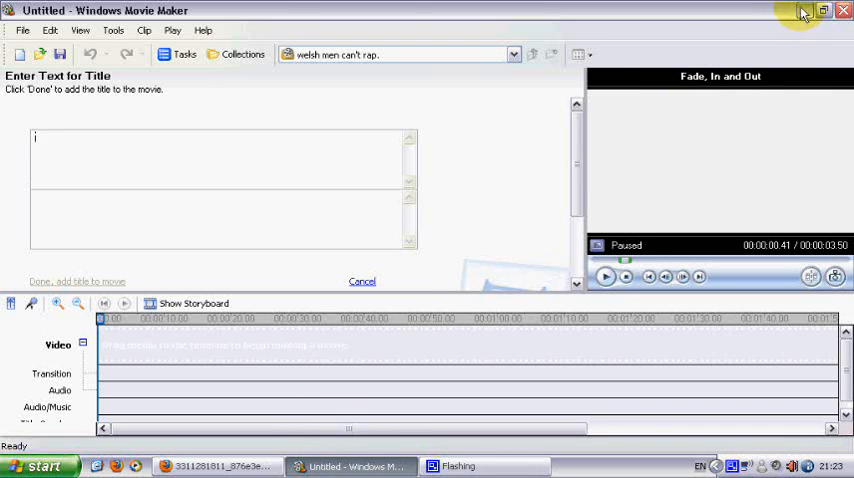
left_click(40, 466)
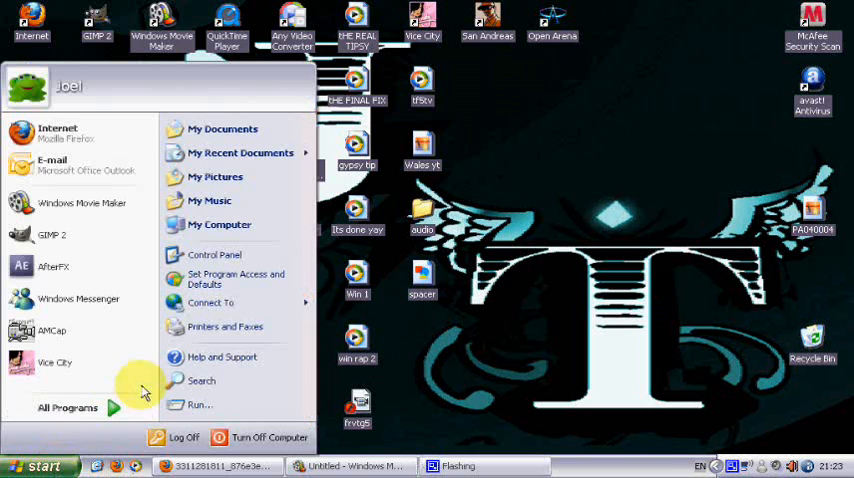
left_click(40, 465)
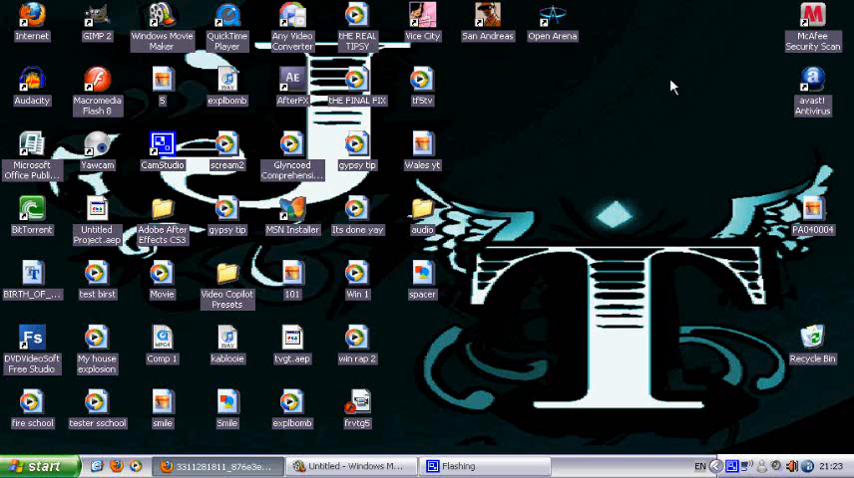
left_click(37, 466)
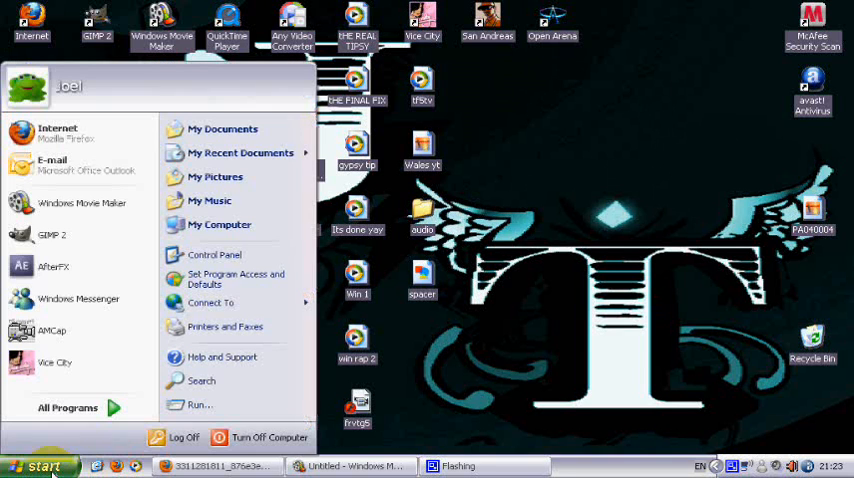
mouse_move(68, 408)
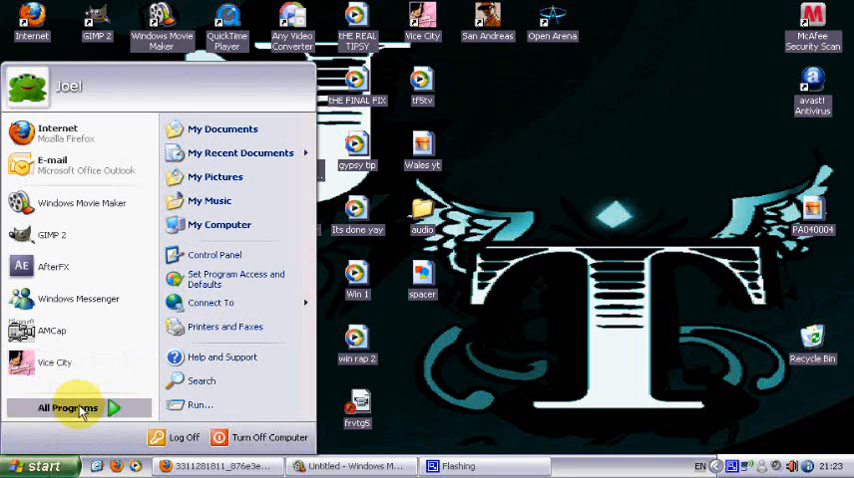
left_click(68, 407)
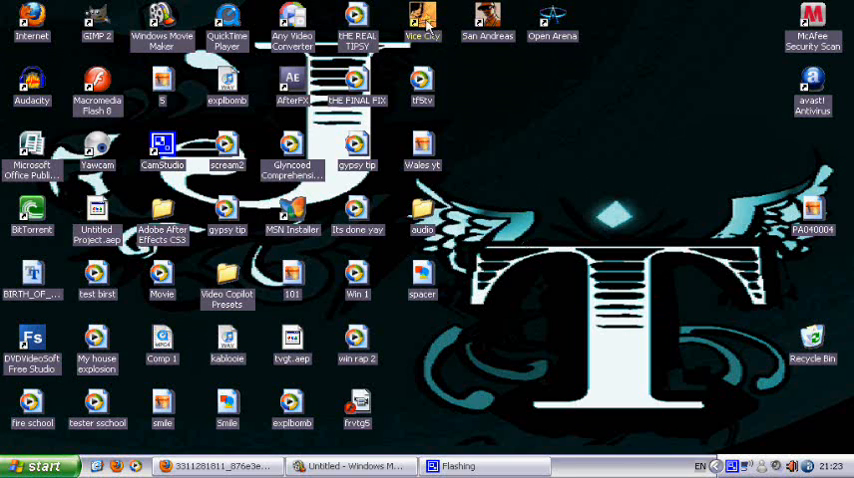
mouse_move(497, 48)
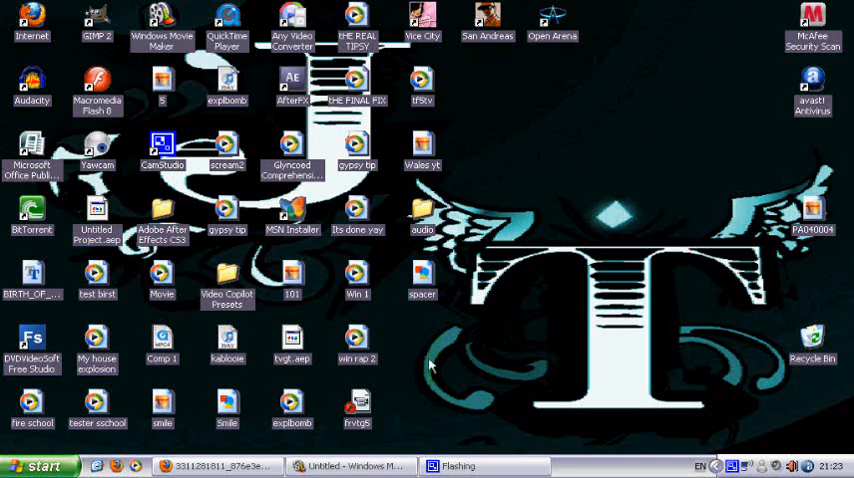
left_click(38, 466)
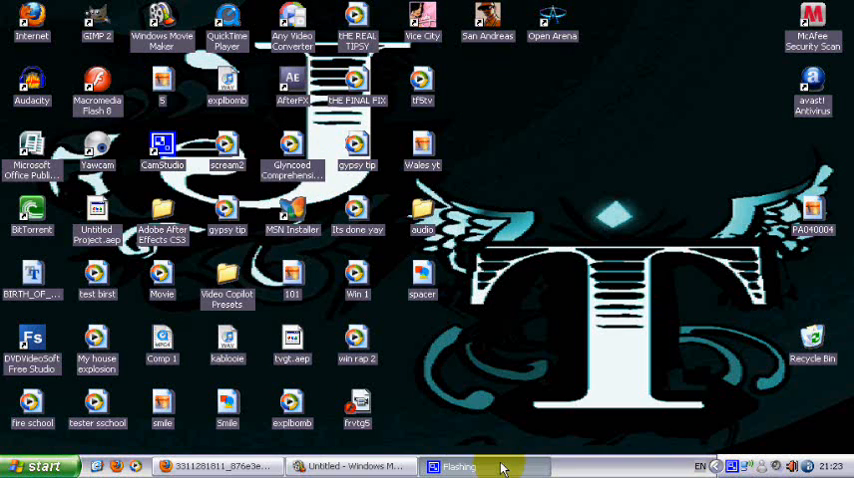
mouse_move(733, 467)
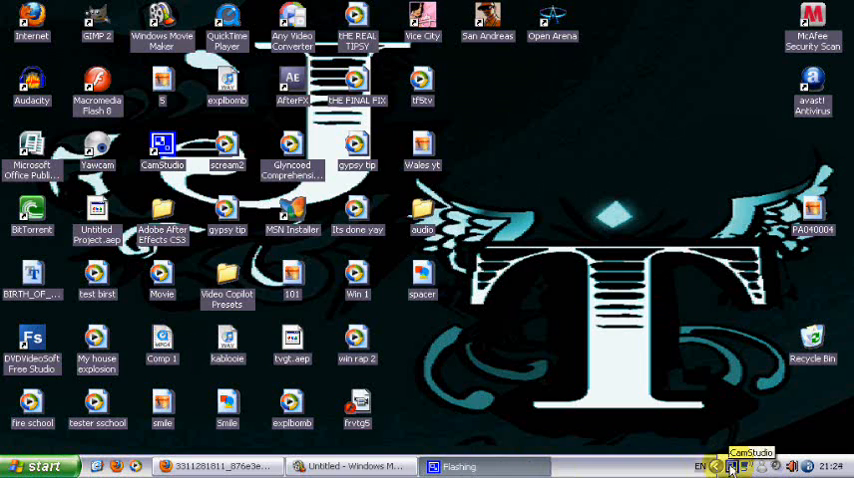